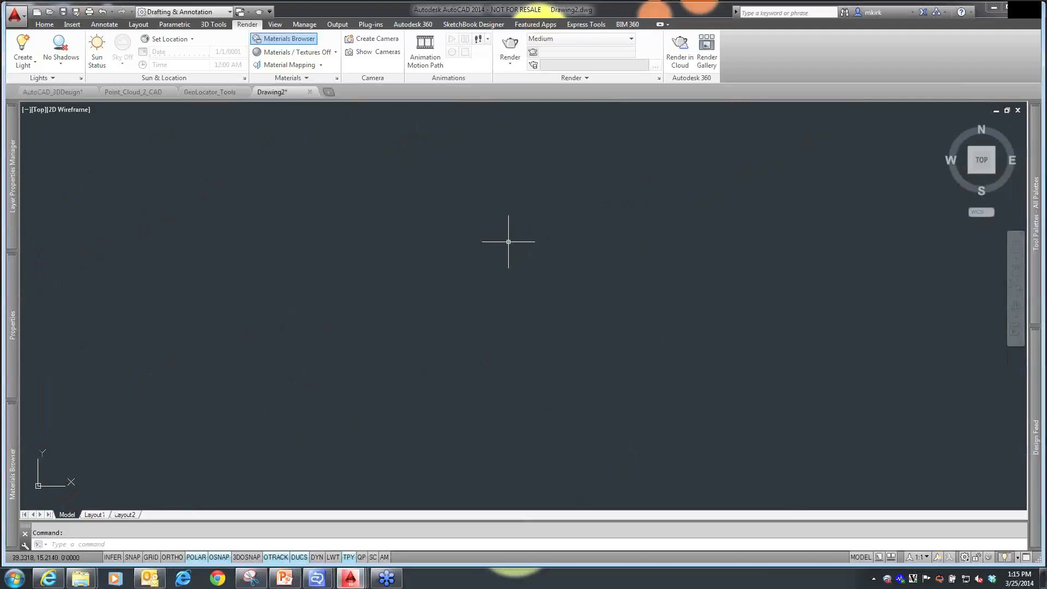
Pick the PointCloud .rcs scan from the Webinar Files folder to attach
left_click(71, 24)
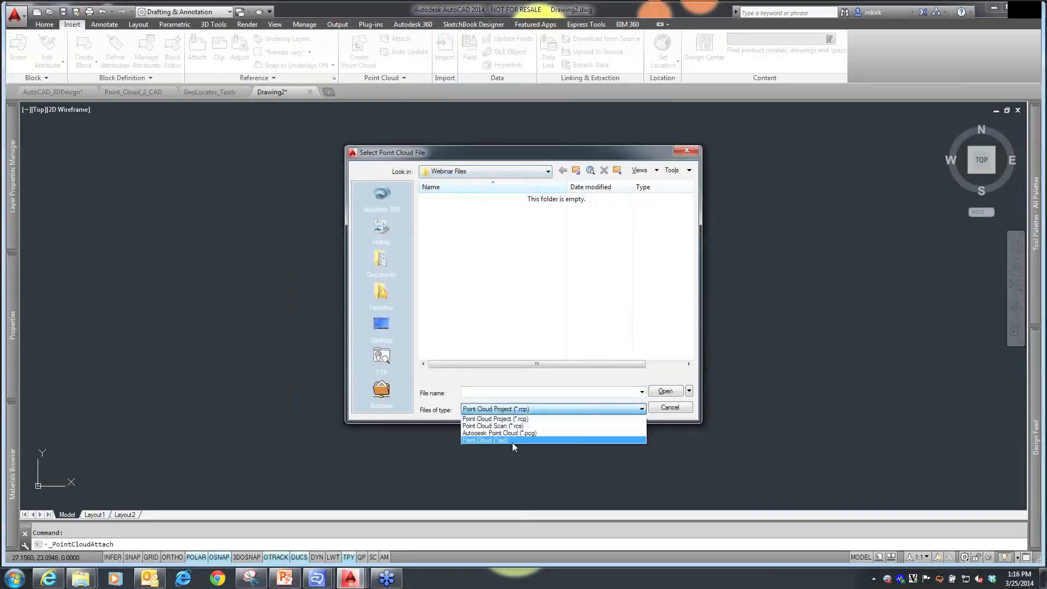
mouse_move(493, 426)
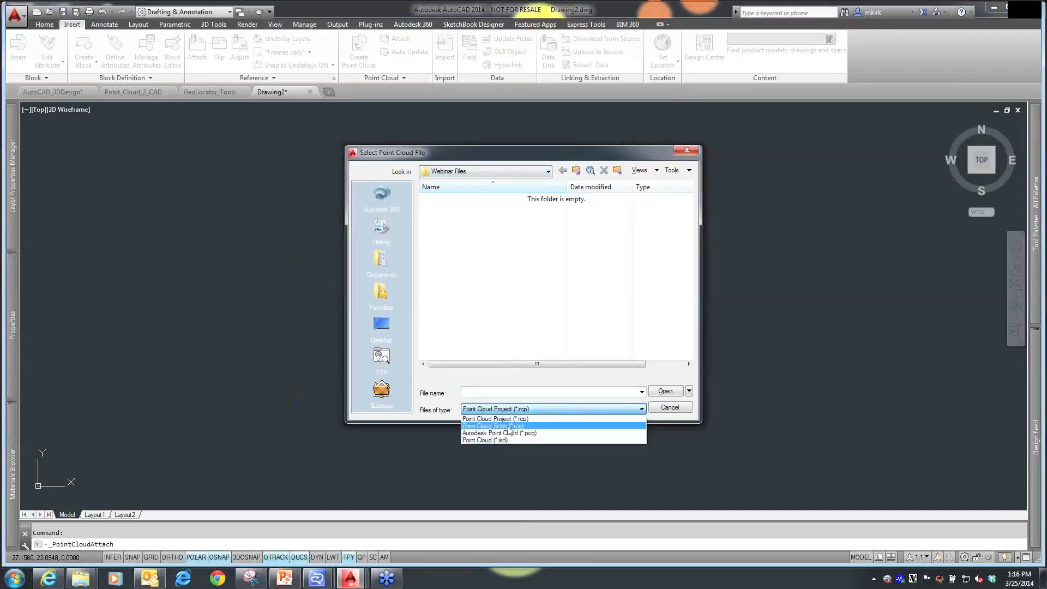
left_click(493, 426)
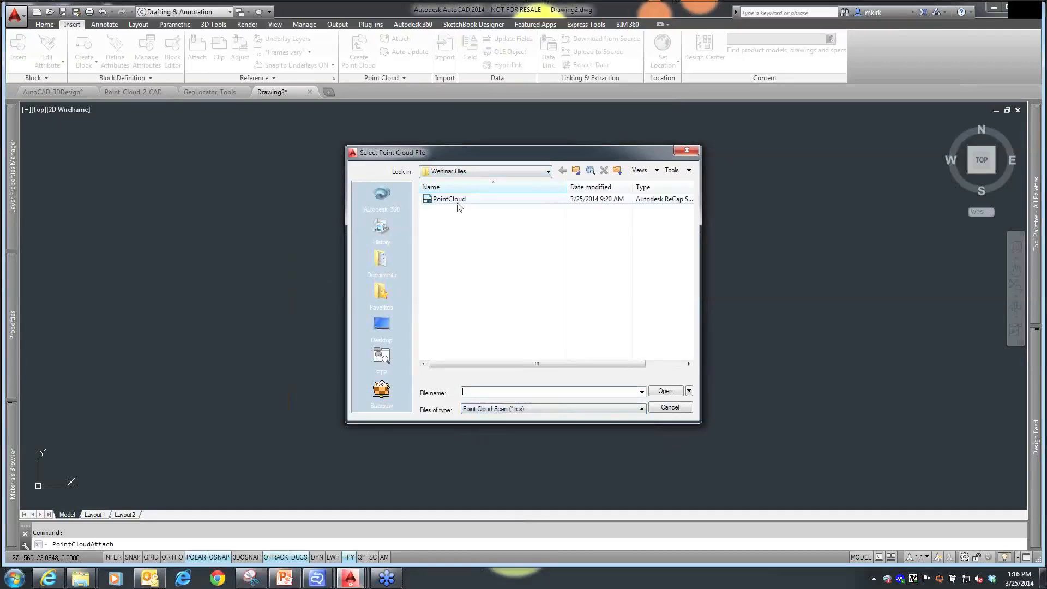
left_click(449, 199)
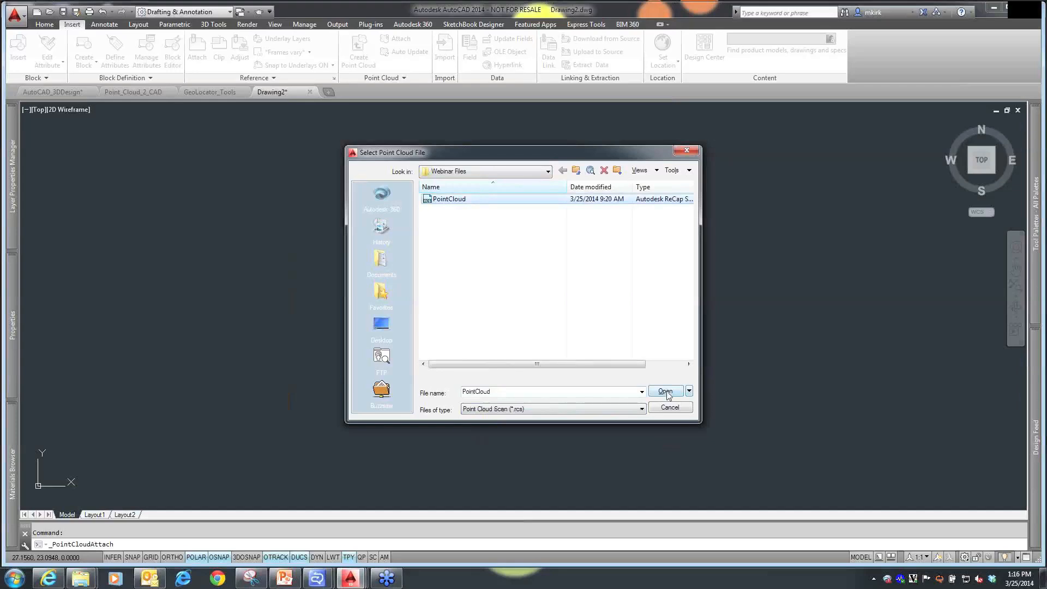
Attach PointCloud at insertion point 0,0,0 with scale 1 and angle 0
left_click(663, 391)
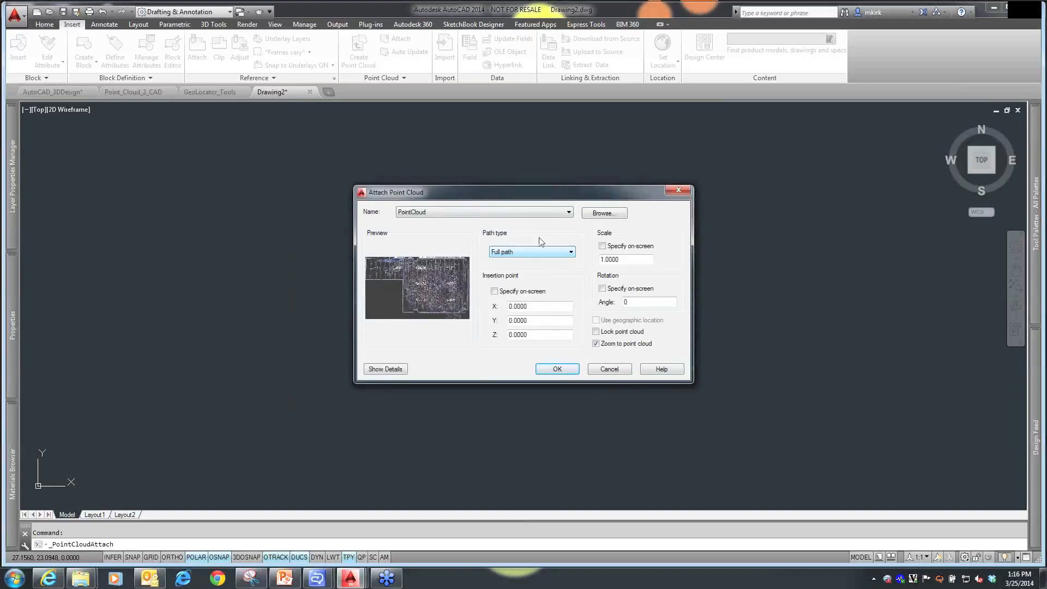
mouse_move(527, 291)
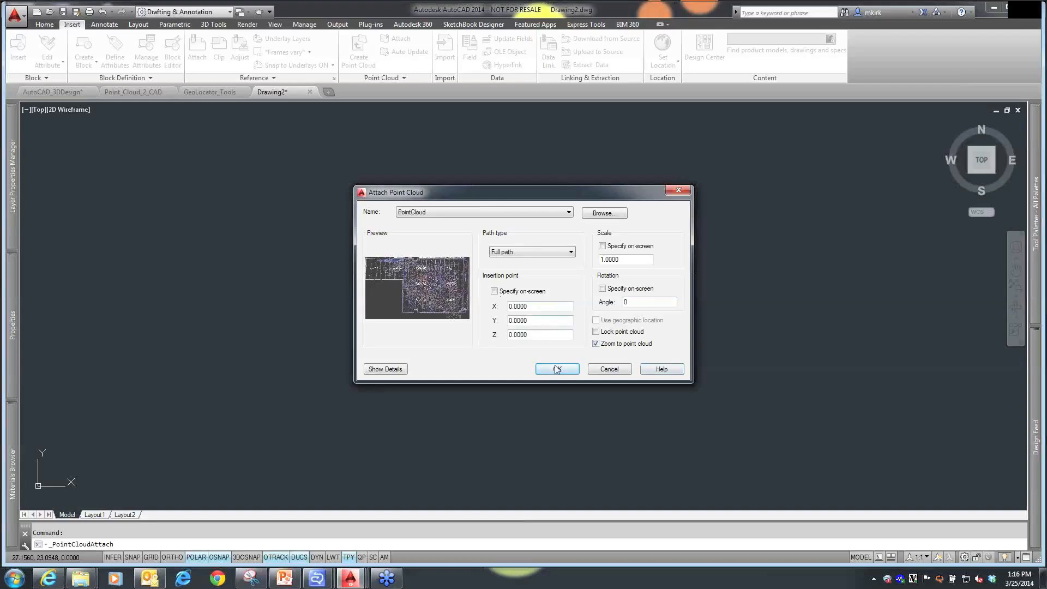
left_click(556, 369)
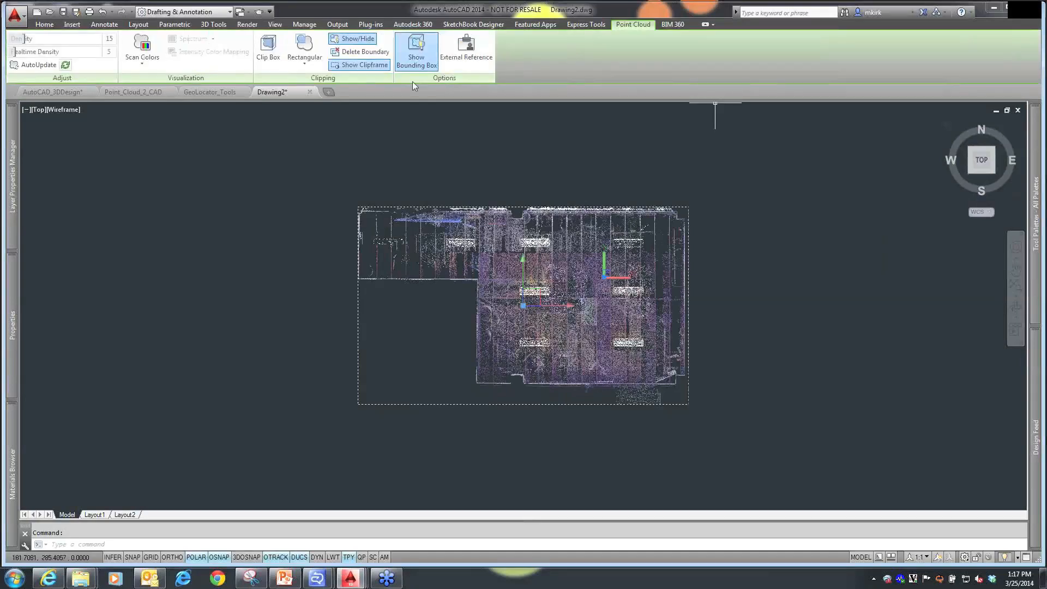
mouse_move(416, 50)
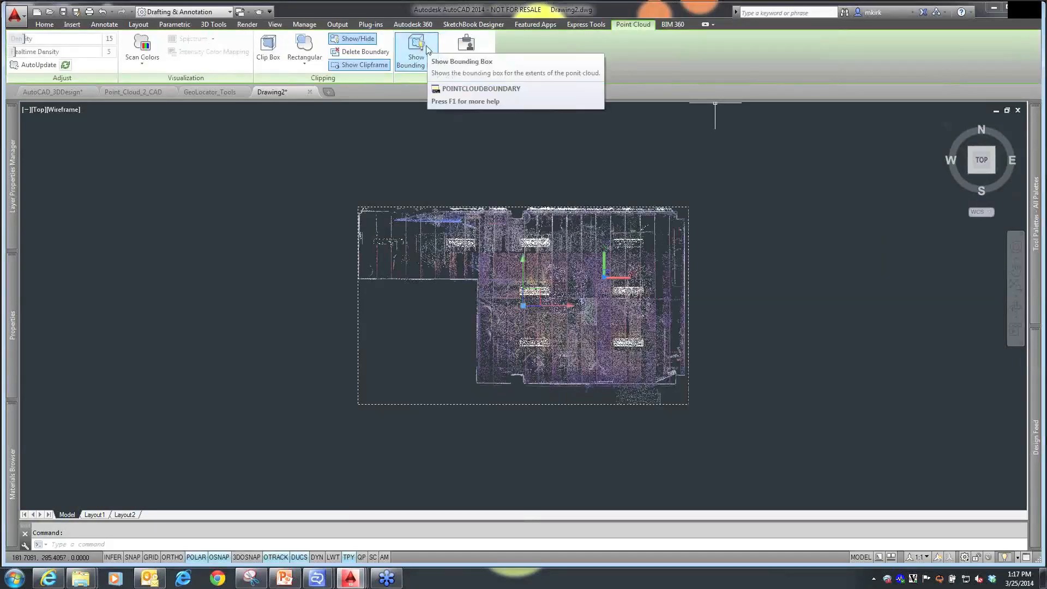
Apply a rectangular clip, then delete the clipping boundary to show the whole cloud
left_click(415, 48)
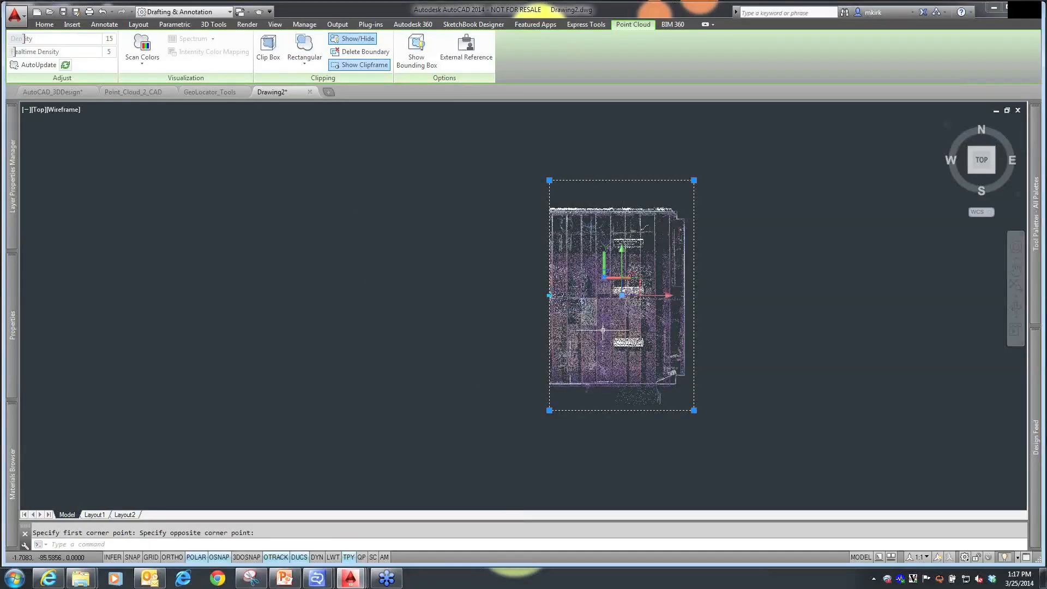
mouse_move(981, 160)
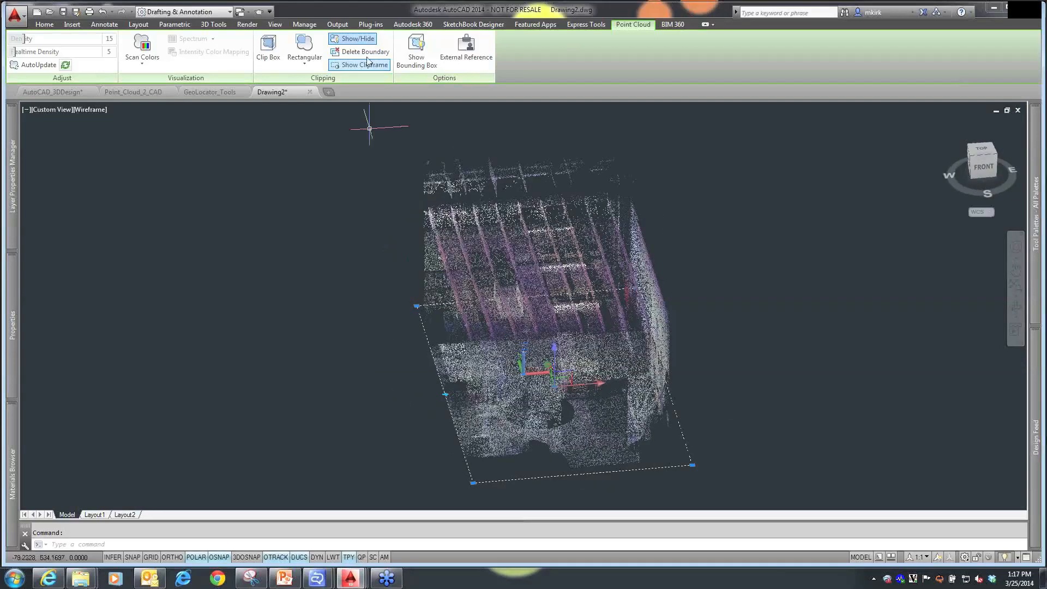
left_click(363, 65)
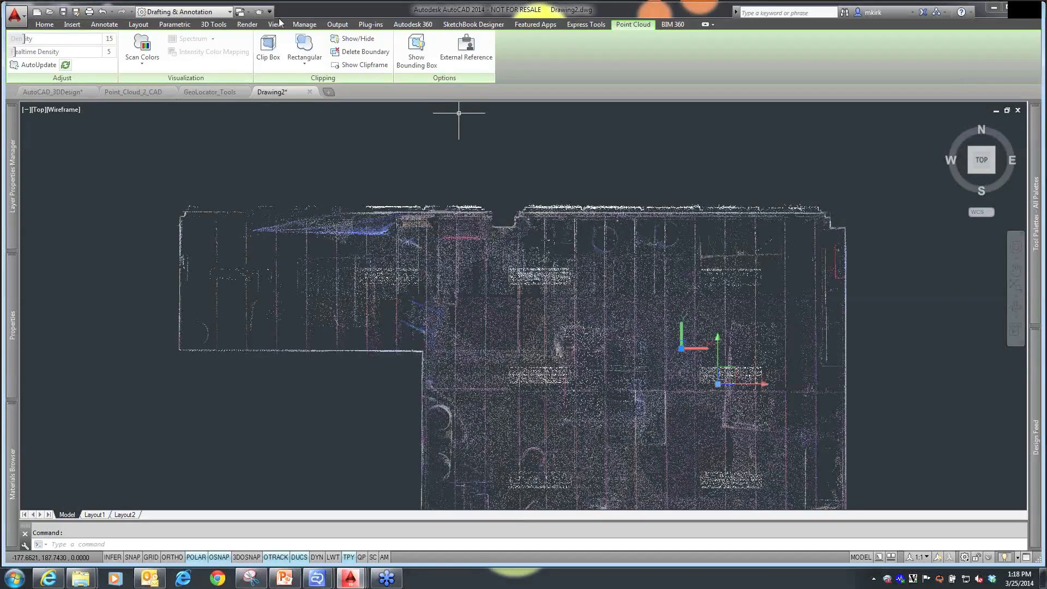
Draw a polyline tracing the outer wall edges over the point cloud
left_click(44, 24)
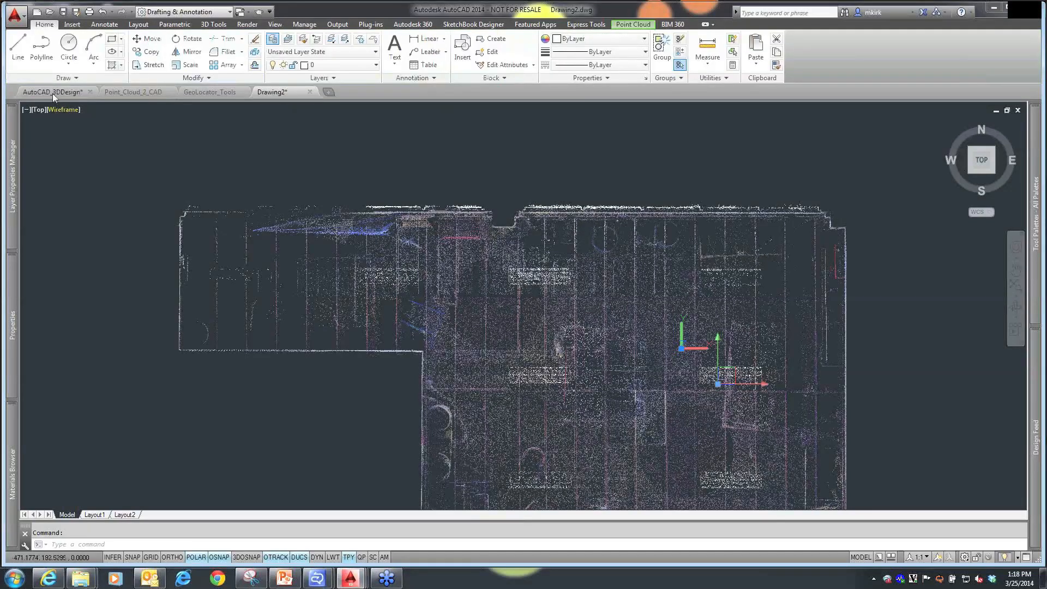
mouse_move(41, 46)
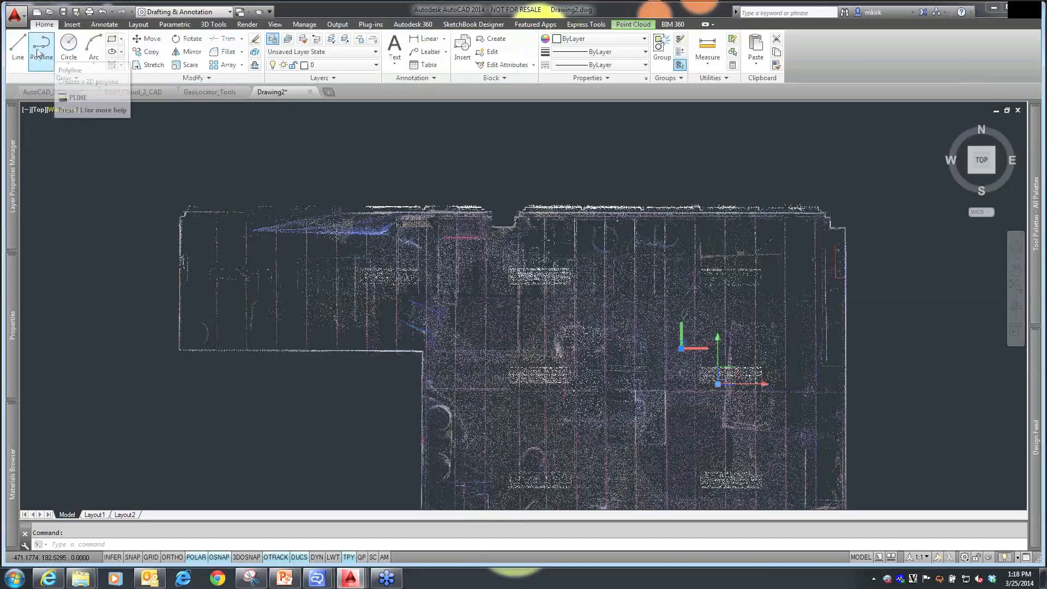
left_click(41, 45)
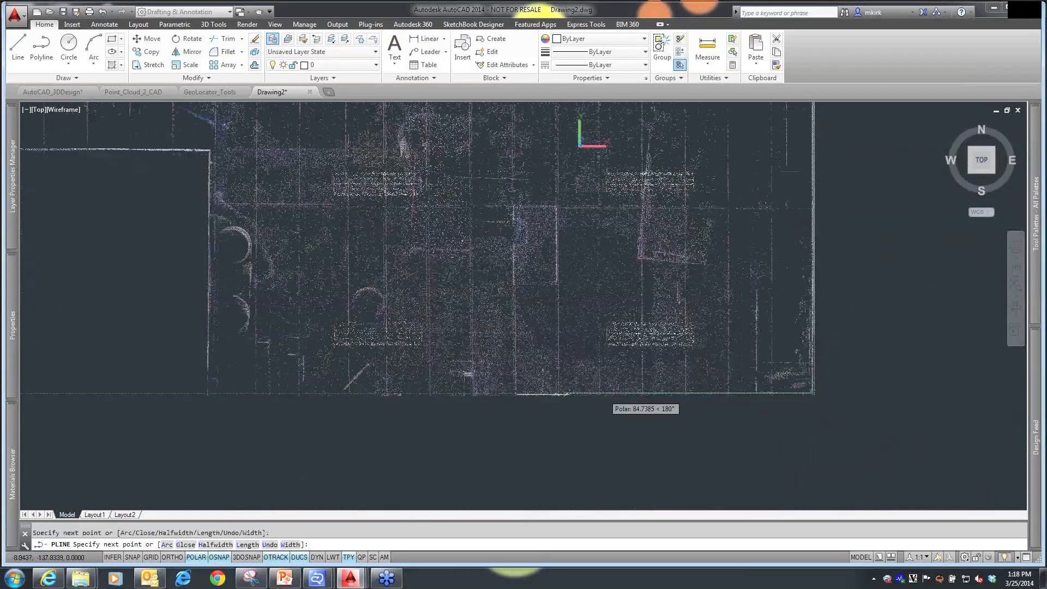
mouse_move(207, 392)
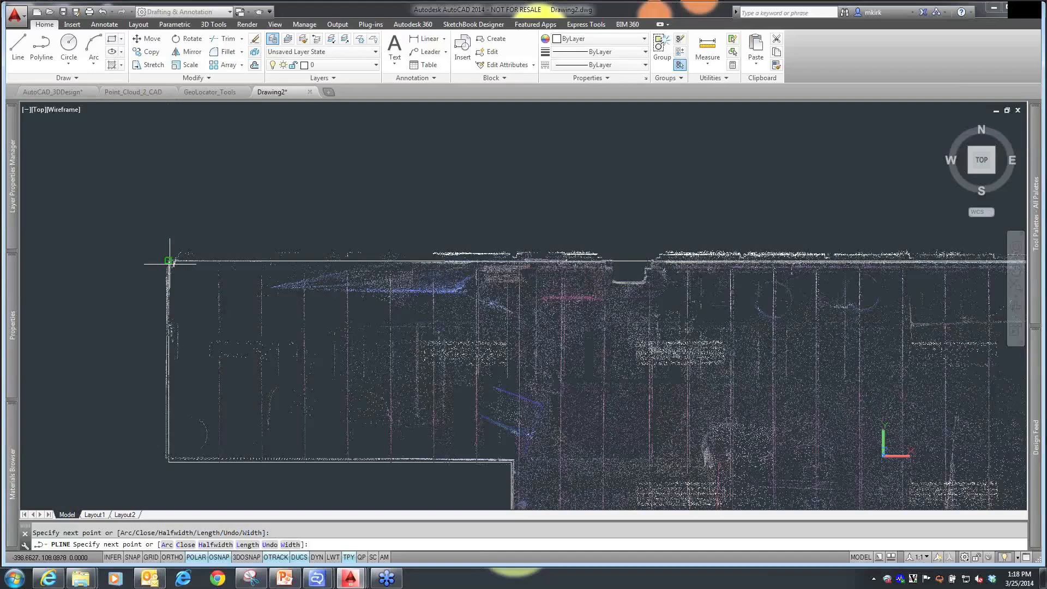
key("Escape")
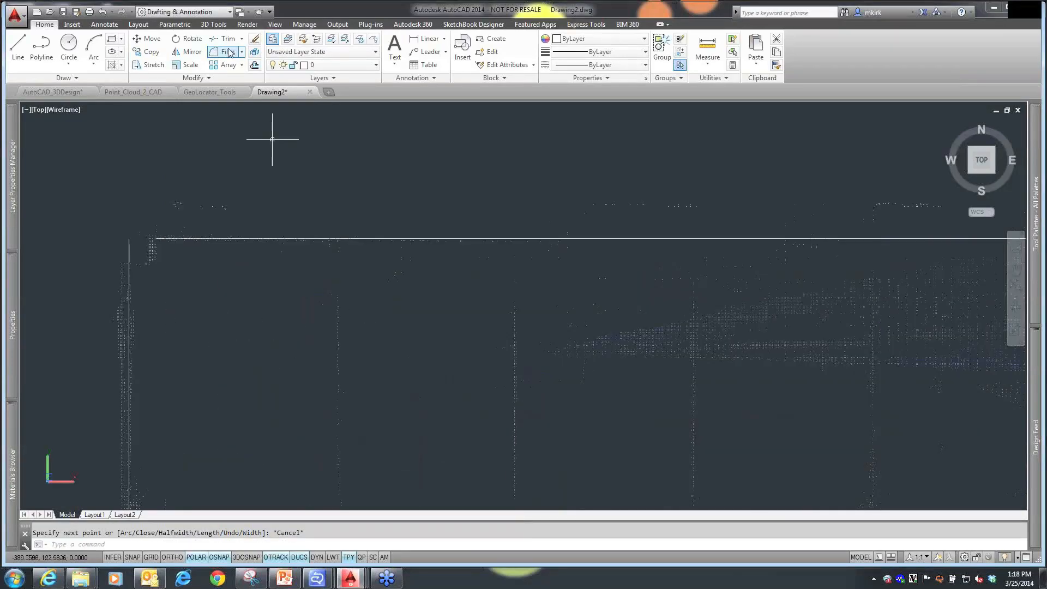
Fillet the top-left wall corner of the traced outline with radius 0
left_click(226, 53)
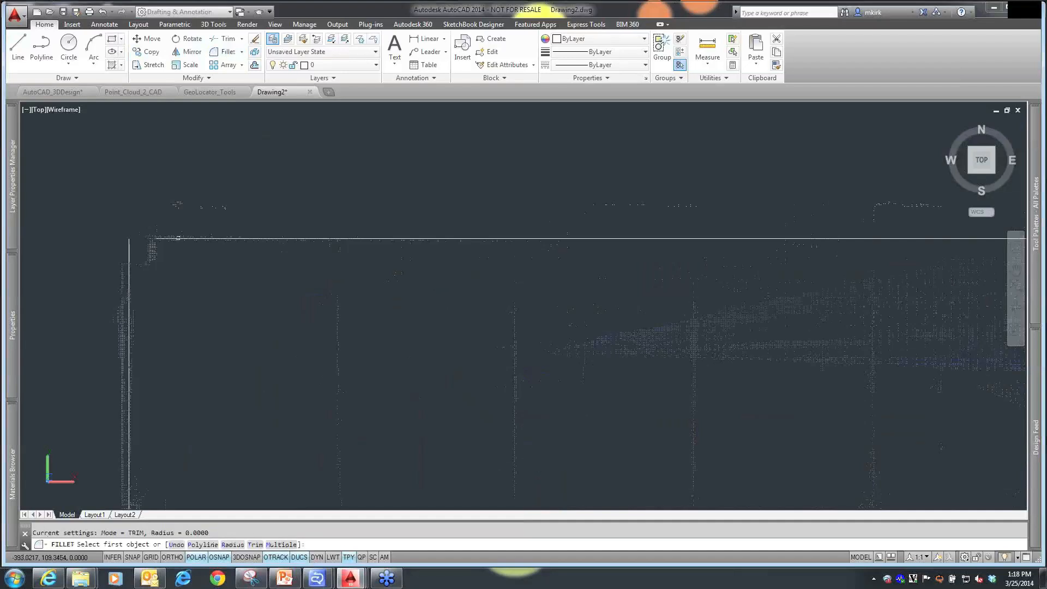
left_click(128, 239)
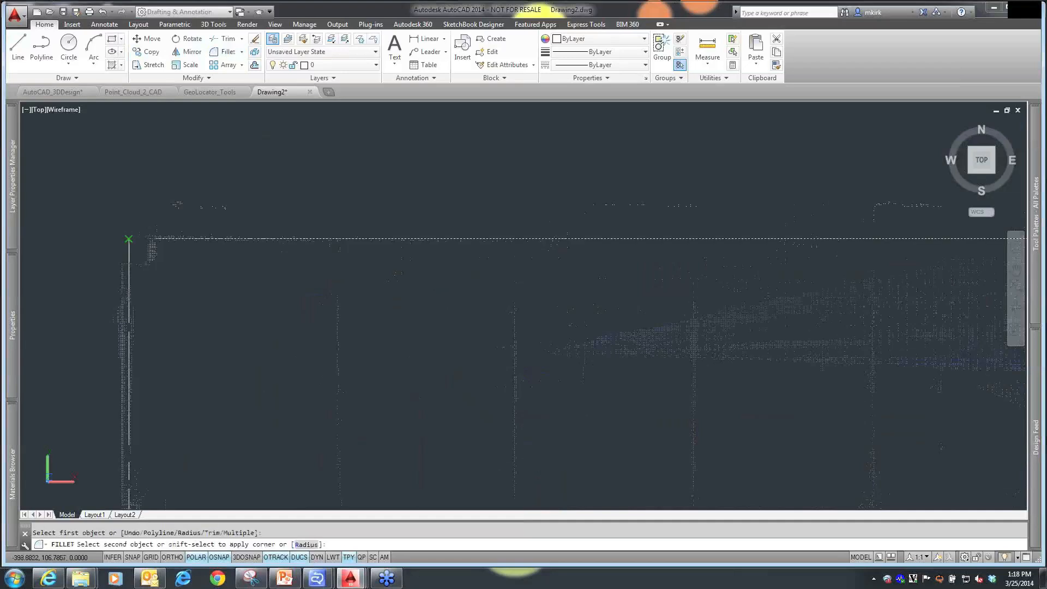
key("Escape")
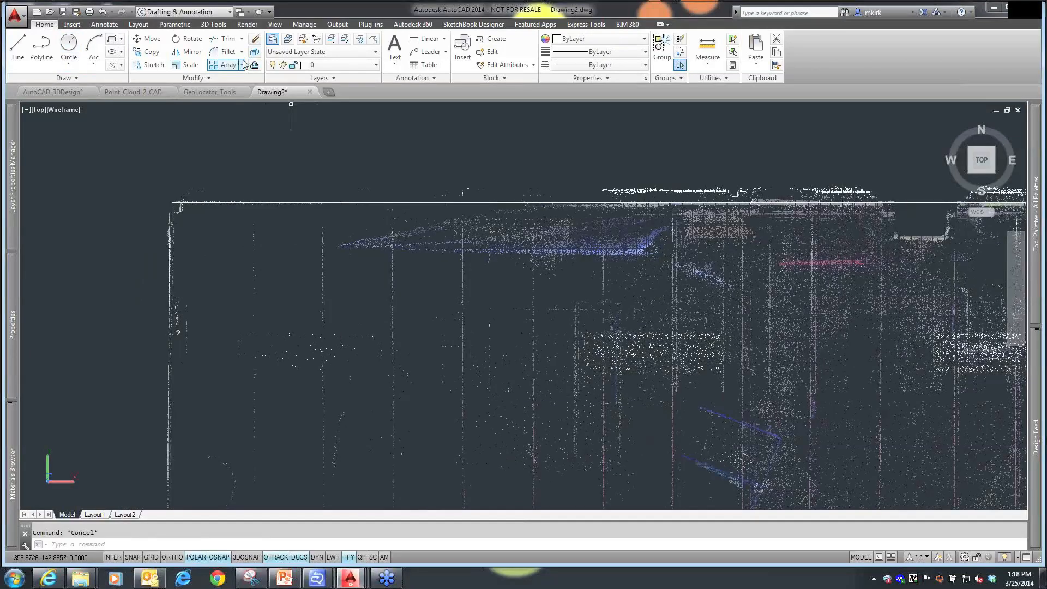
mouse_move(190, 52)
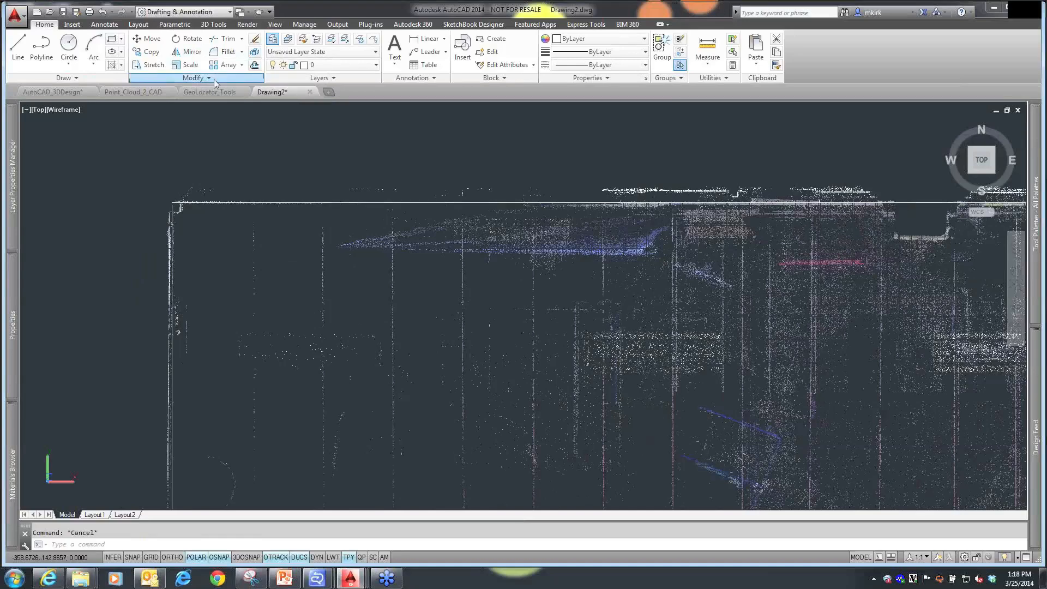
Offset the traced wall polyline by a distance of 4
left_click(192, 77)
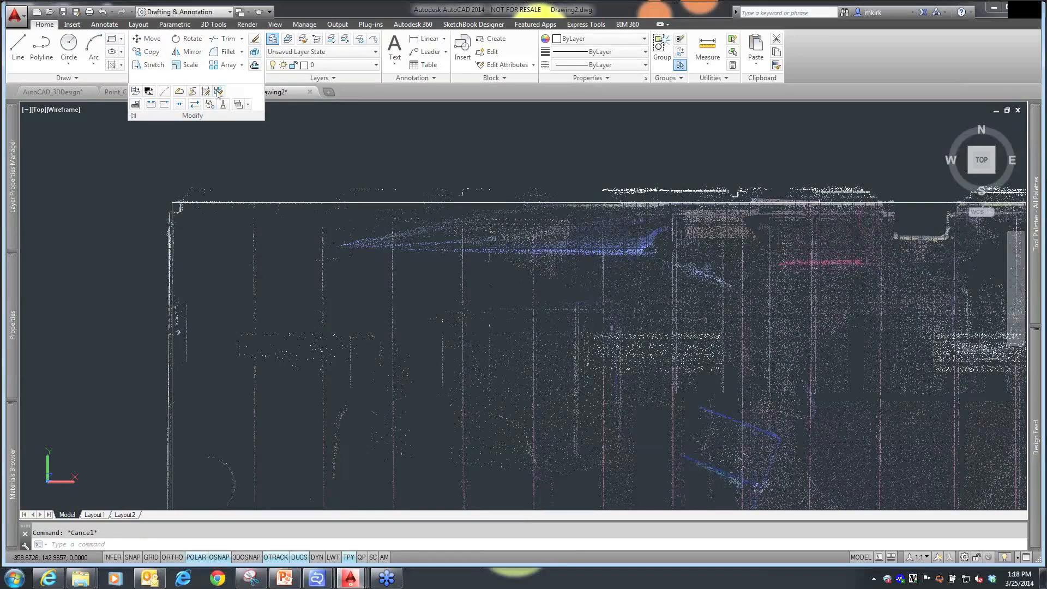
mouse_move(238, 105)
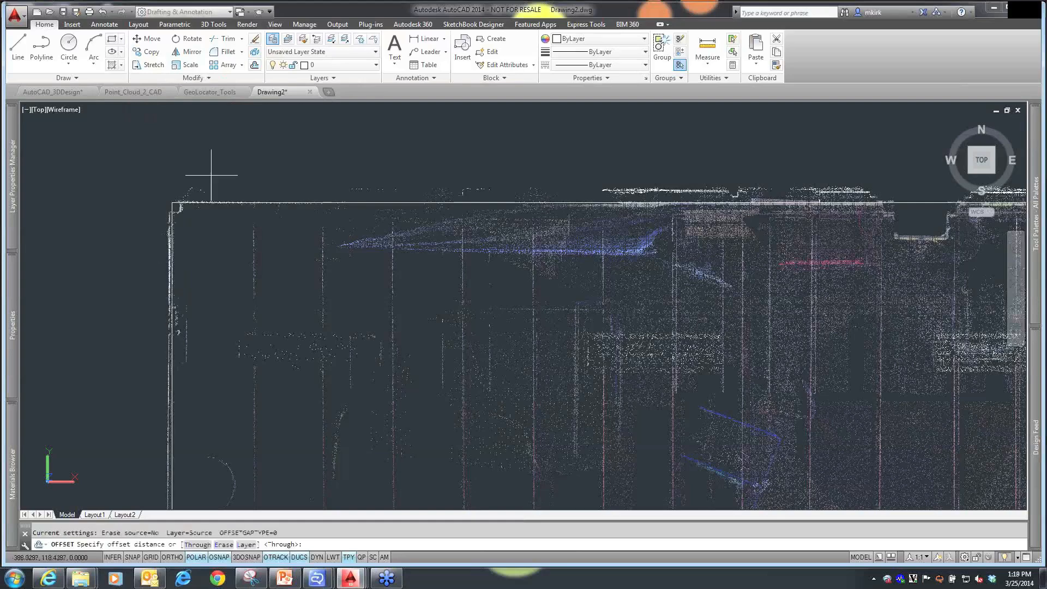
type("4.0000")
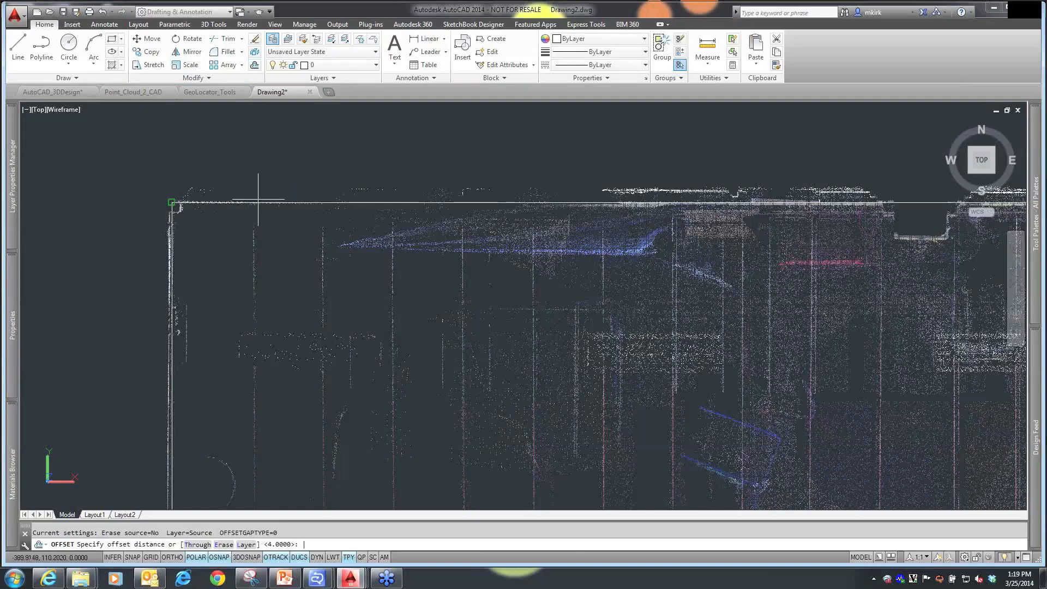
type("4")
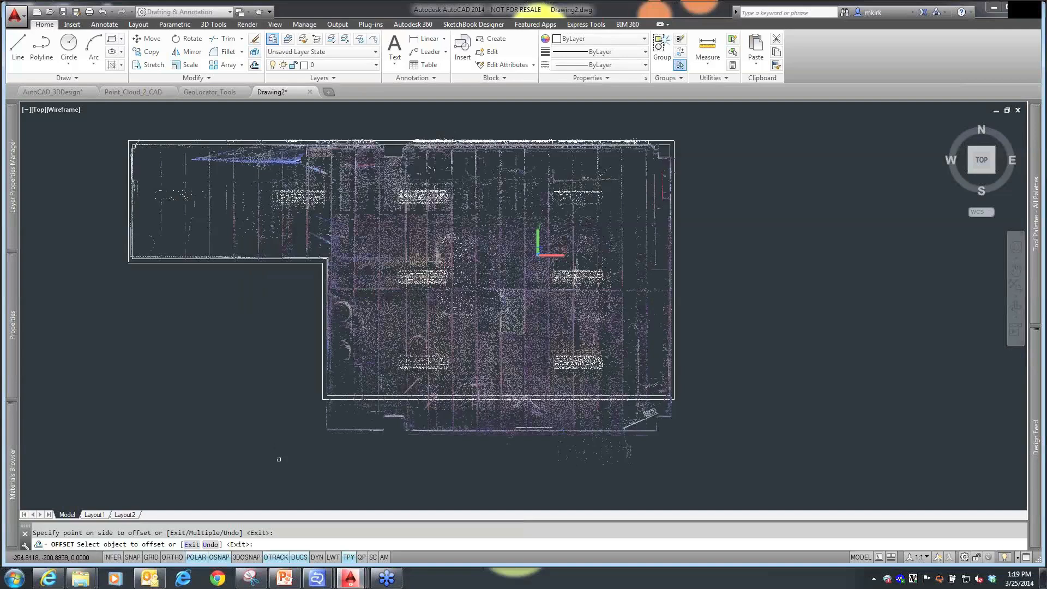
Stretch the bottom double wall lines down to the point cloud's lower edge
key("Escape")
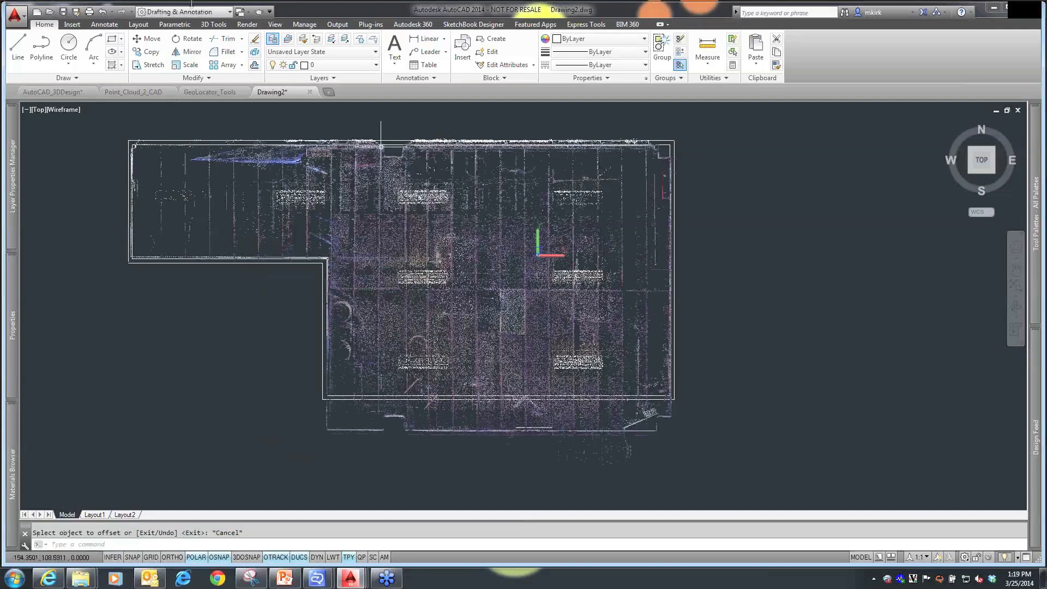
mouse_move(149, 65)
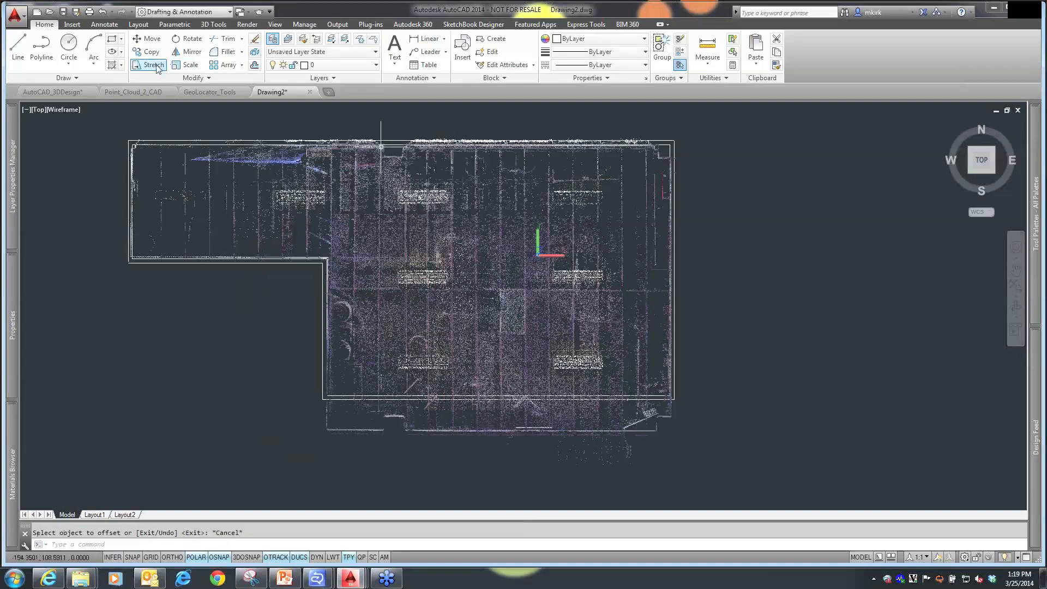
left_click(151, 65)
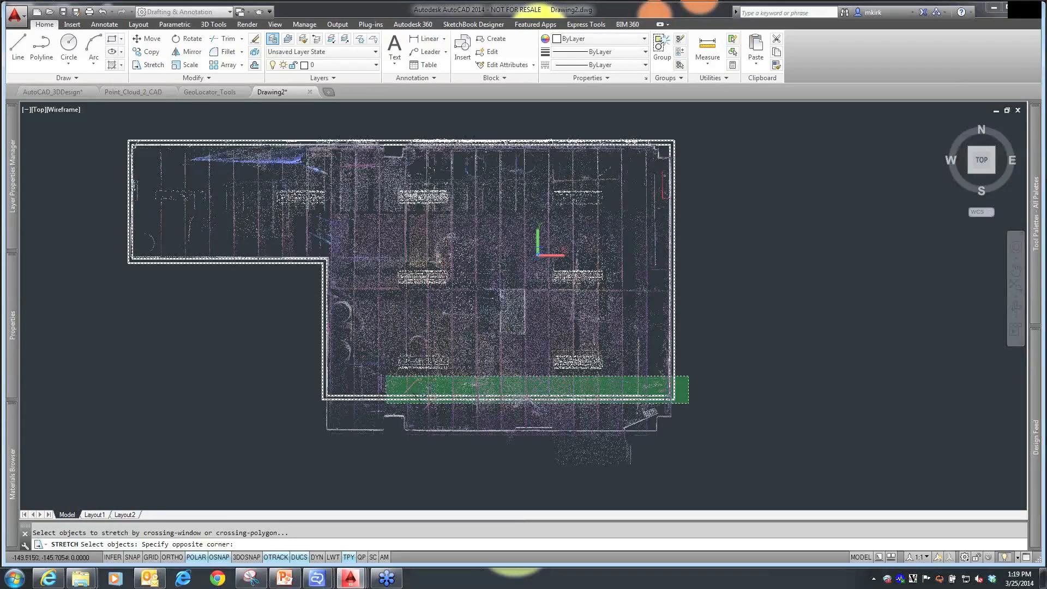
left_click(384, 429)
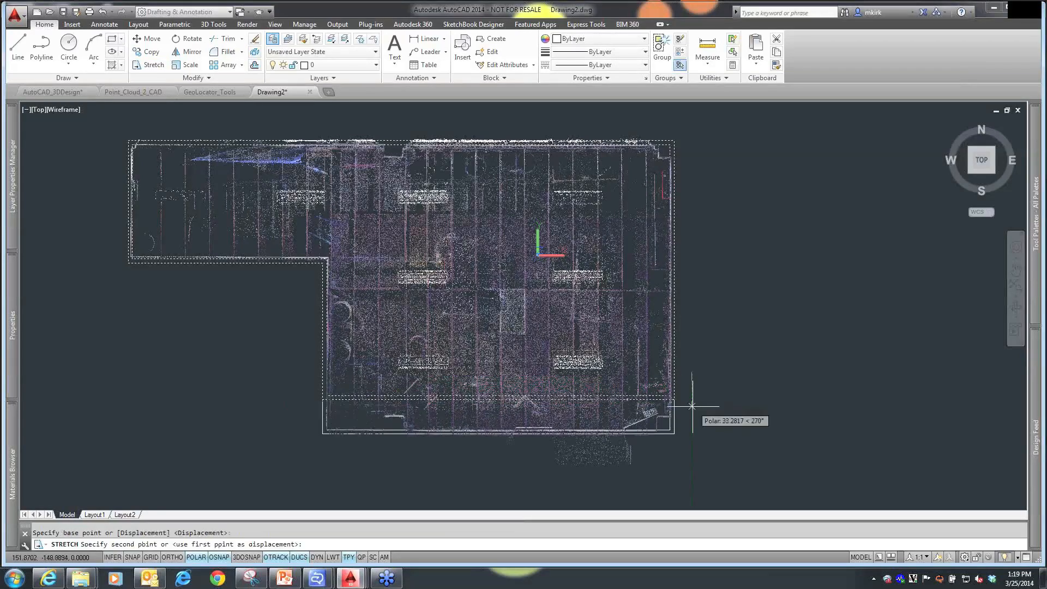
left_click(691, 405)
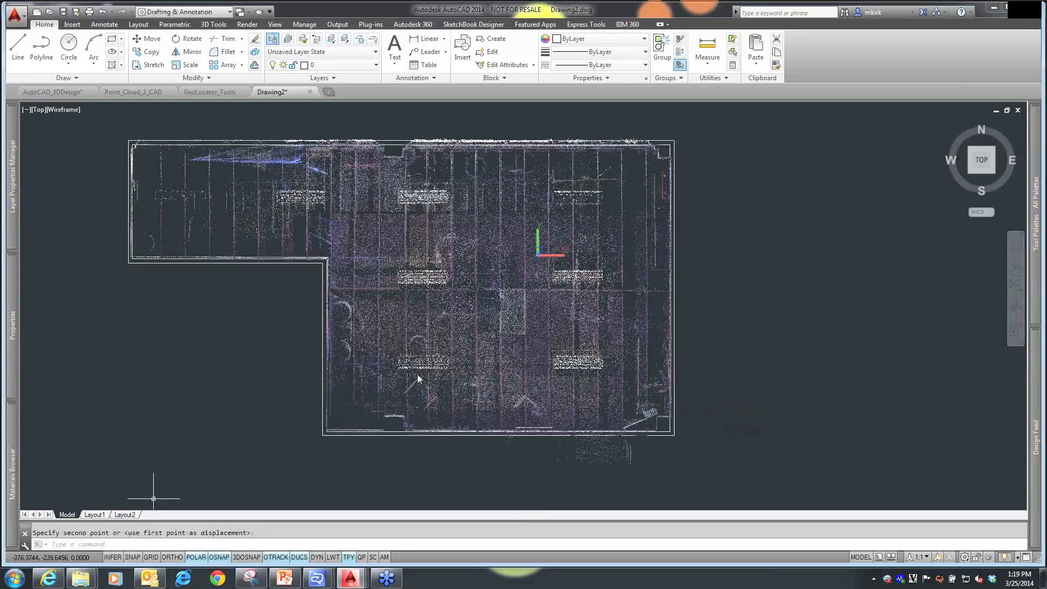
mouse_move(915, 196)
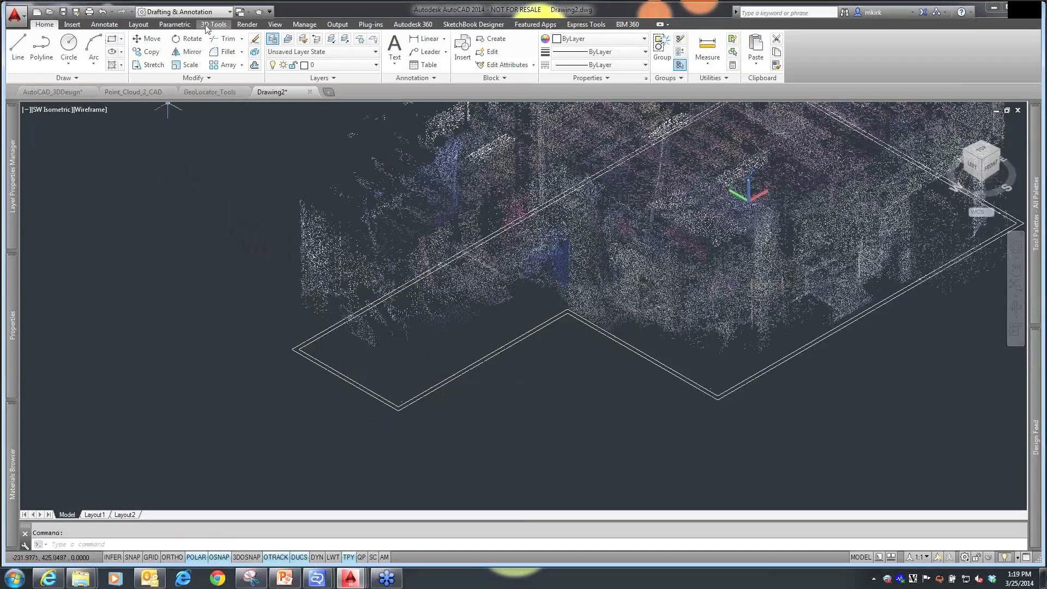
Select the wall outline polyline as the Extrude profile in SW Isometric view
left_click(214, 24)
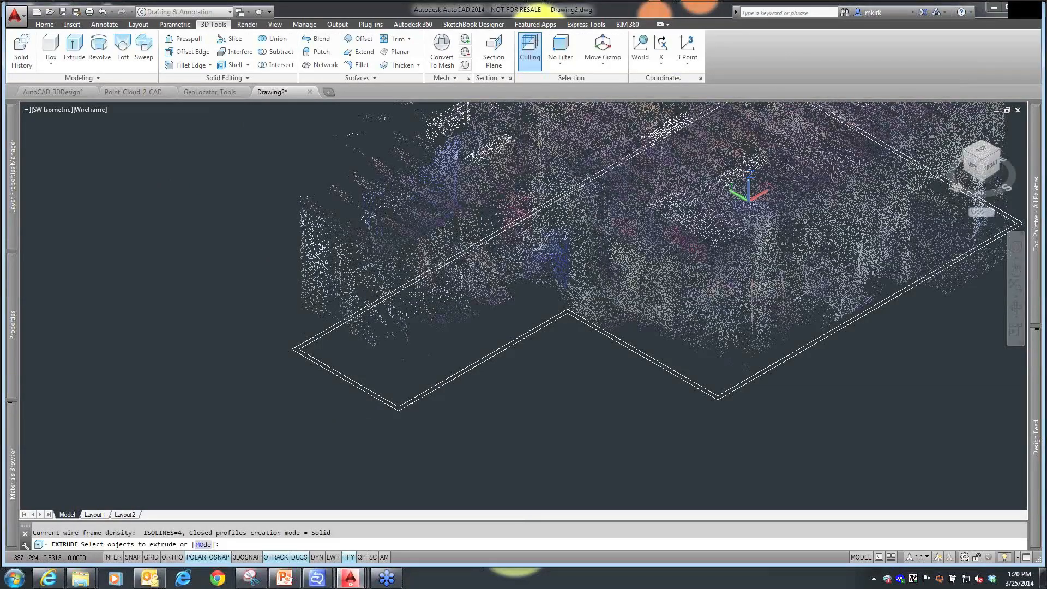
right_click(407, 401)
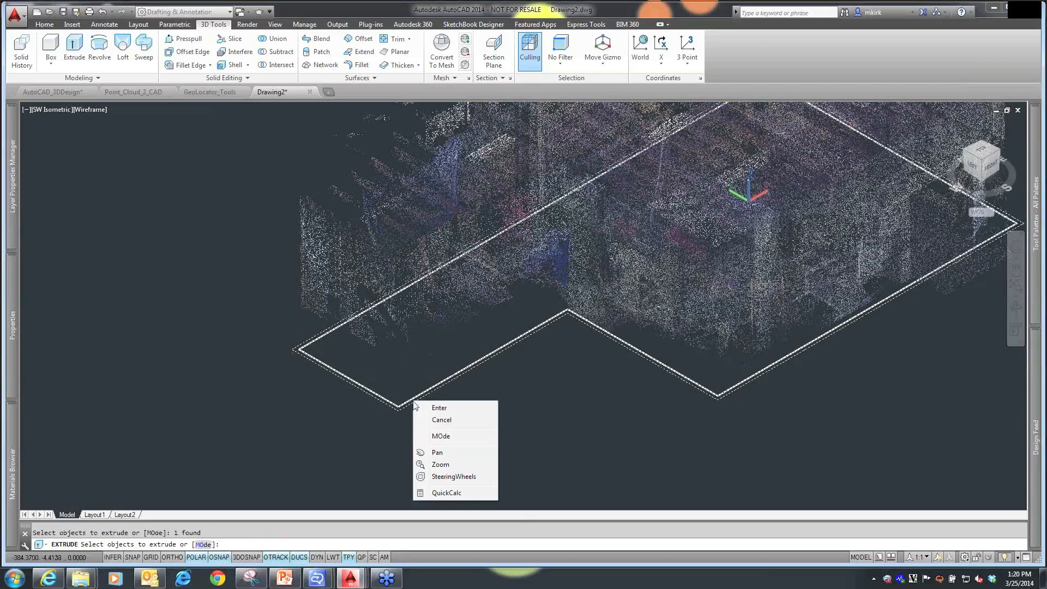
left_click(439, 408)
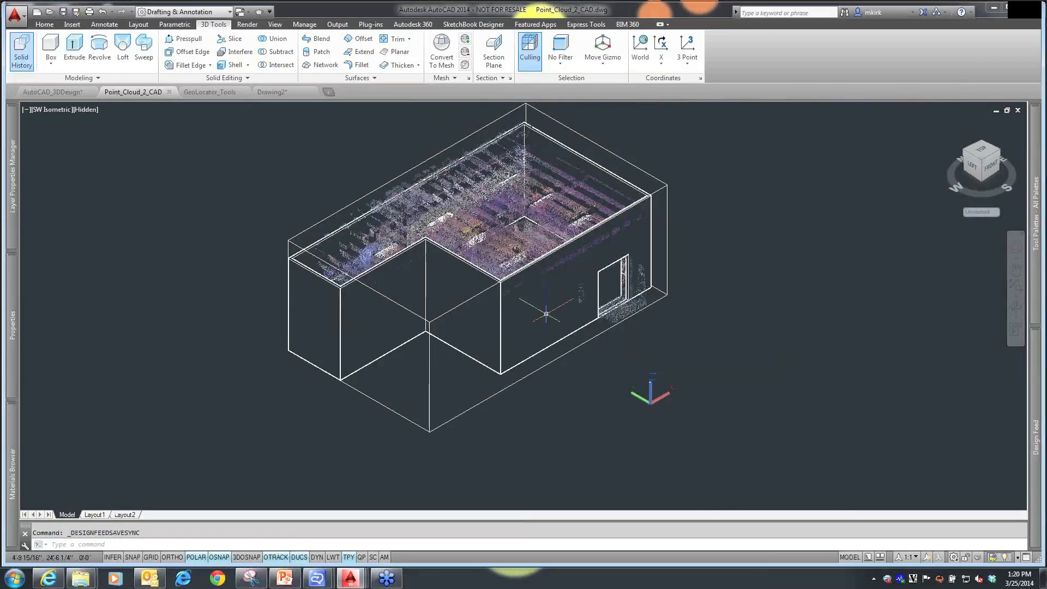
mouse_move(434, 253)
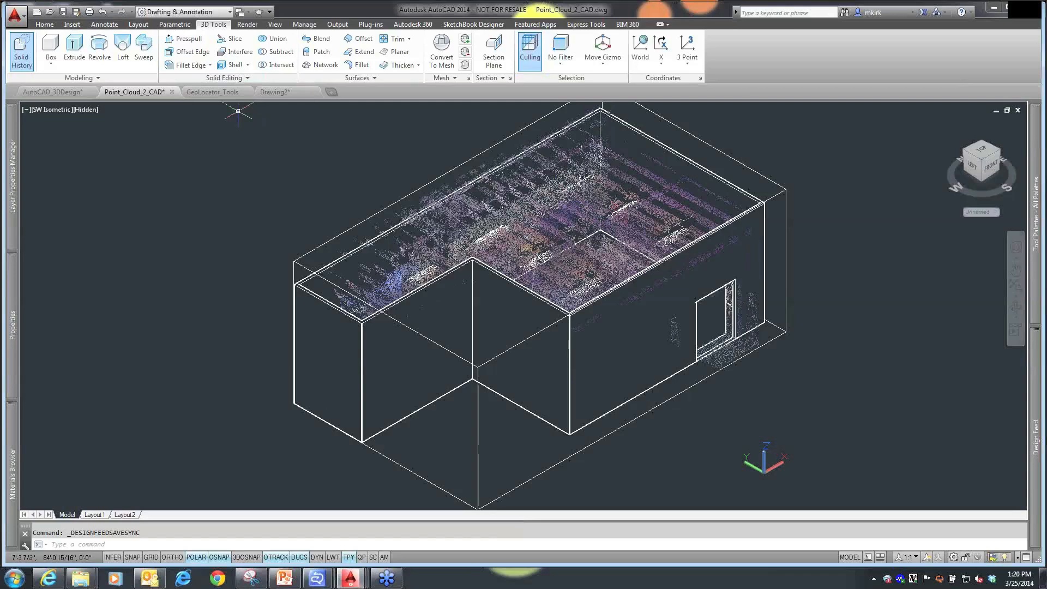
mouse_move(621, 254)
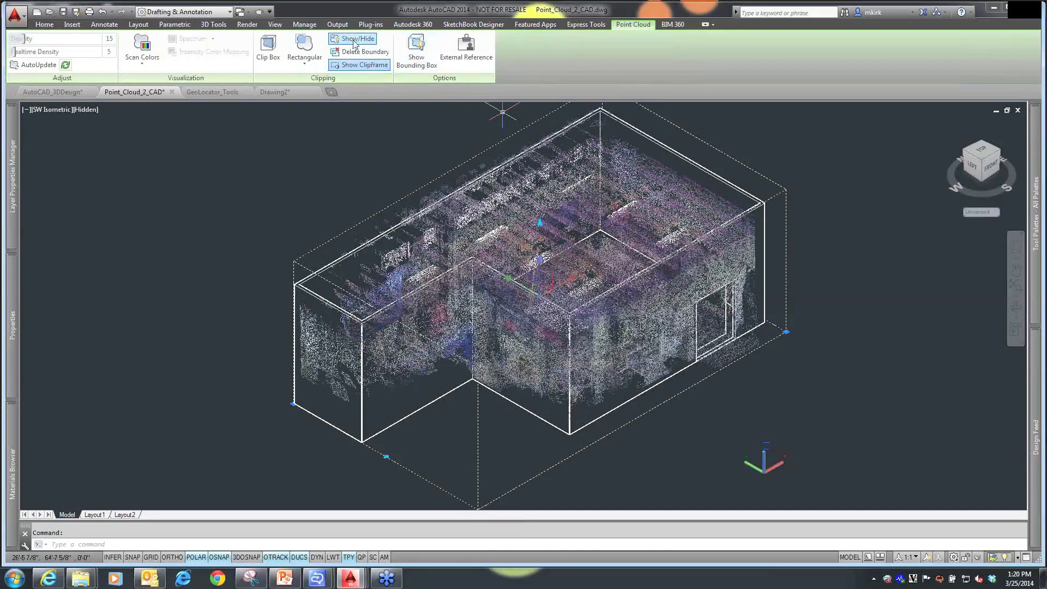
From Top view, clip the point cloud with a rectangle around its right-hand part
left_click(303, 50)
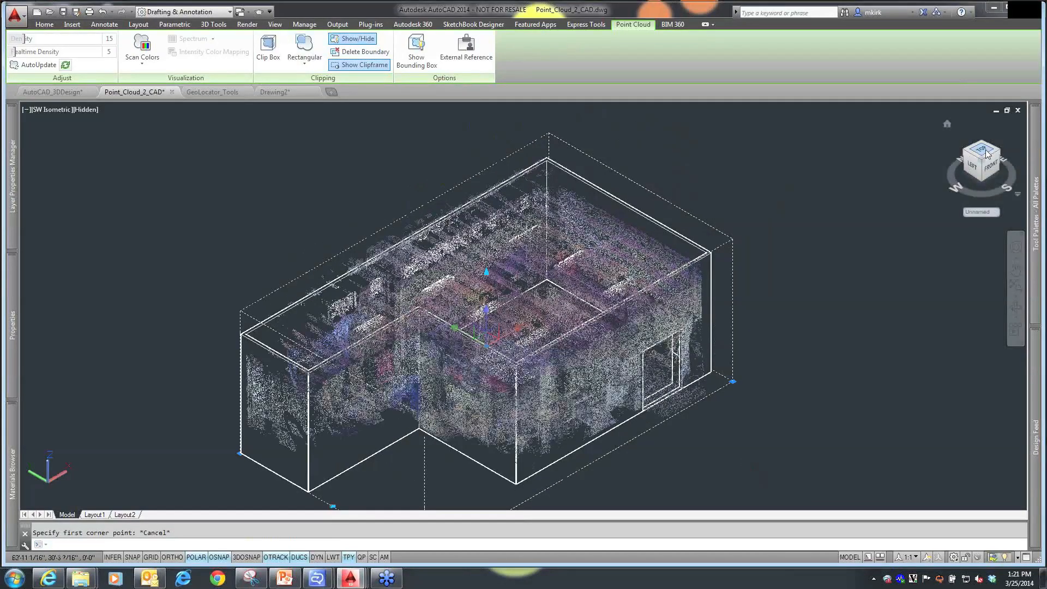
left_click(980, 159)
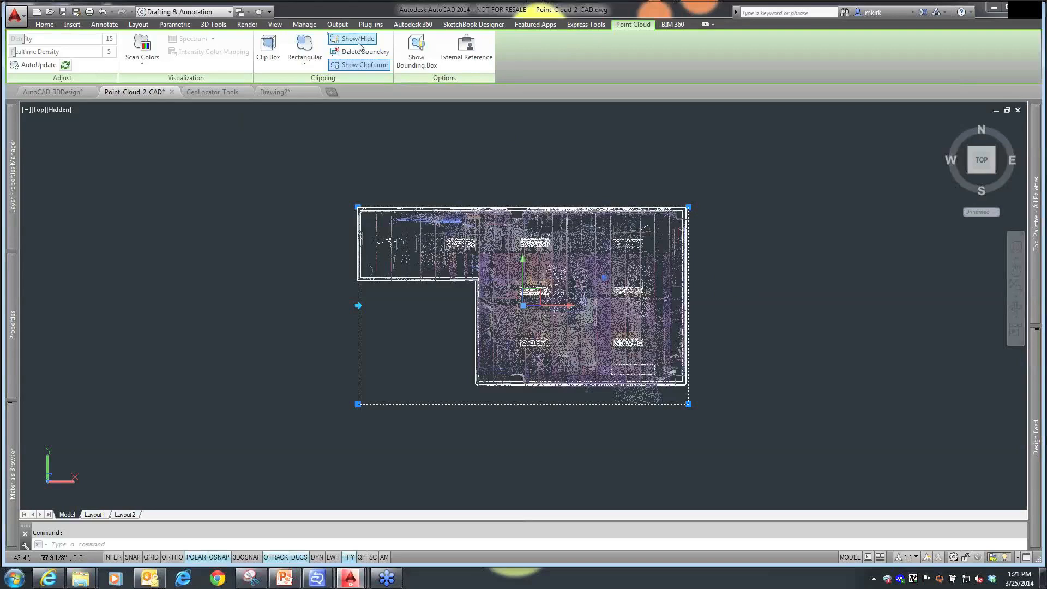
left_click(304, 50)
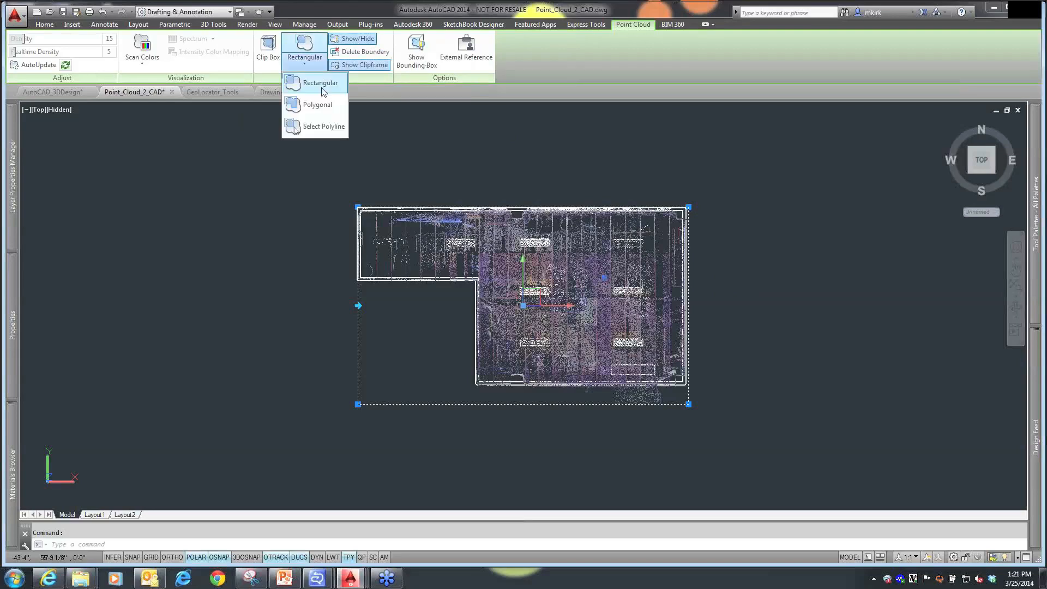
left_click(319, 83)
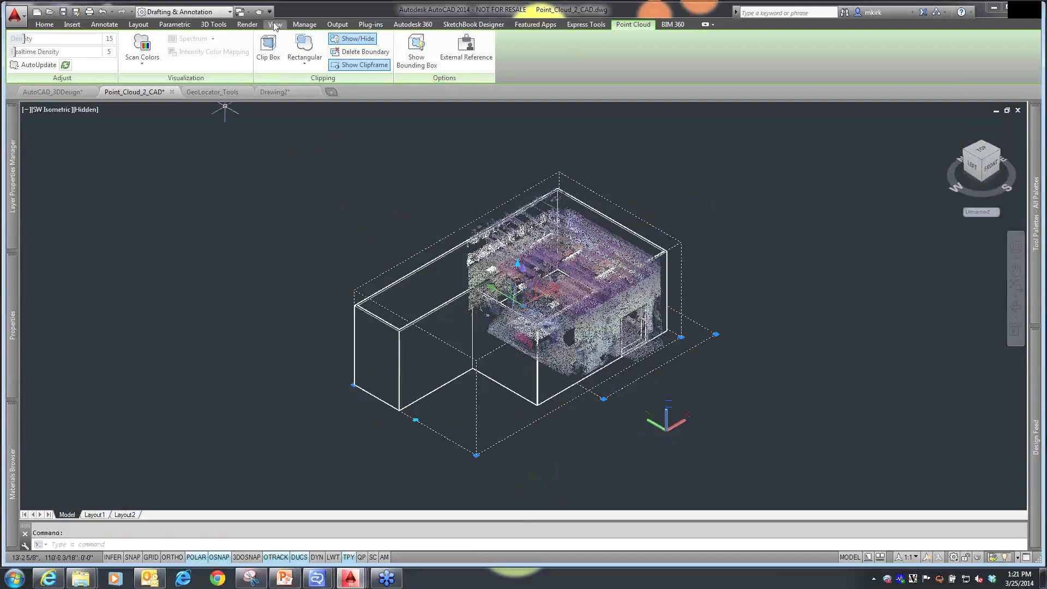
Switch the visual style to 2D Wireframe, then to Hidden
left_click(275, 24)
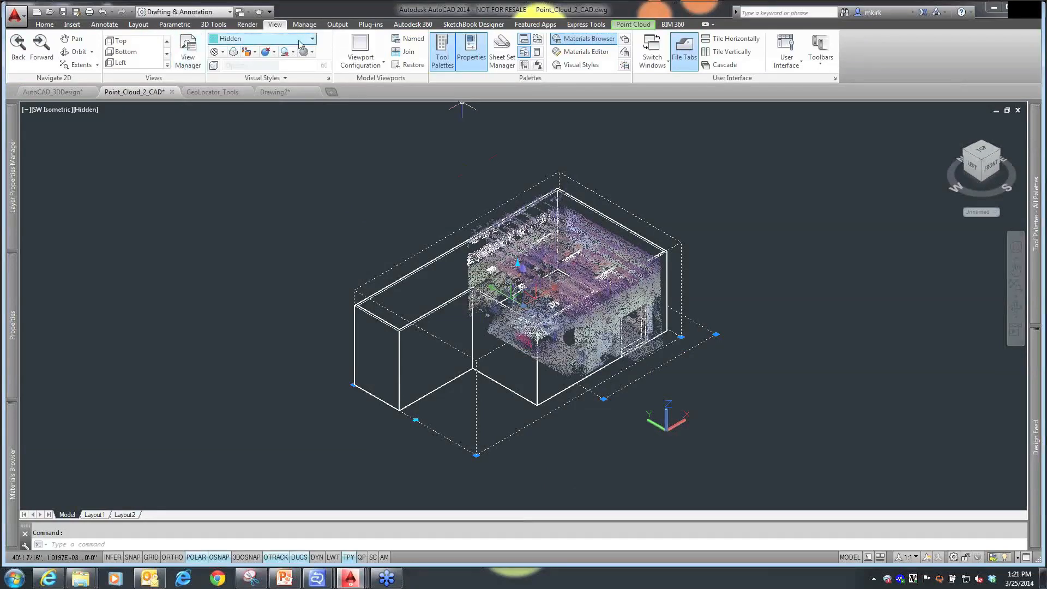
left_click(309, 38)
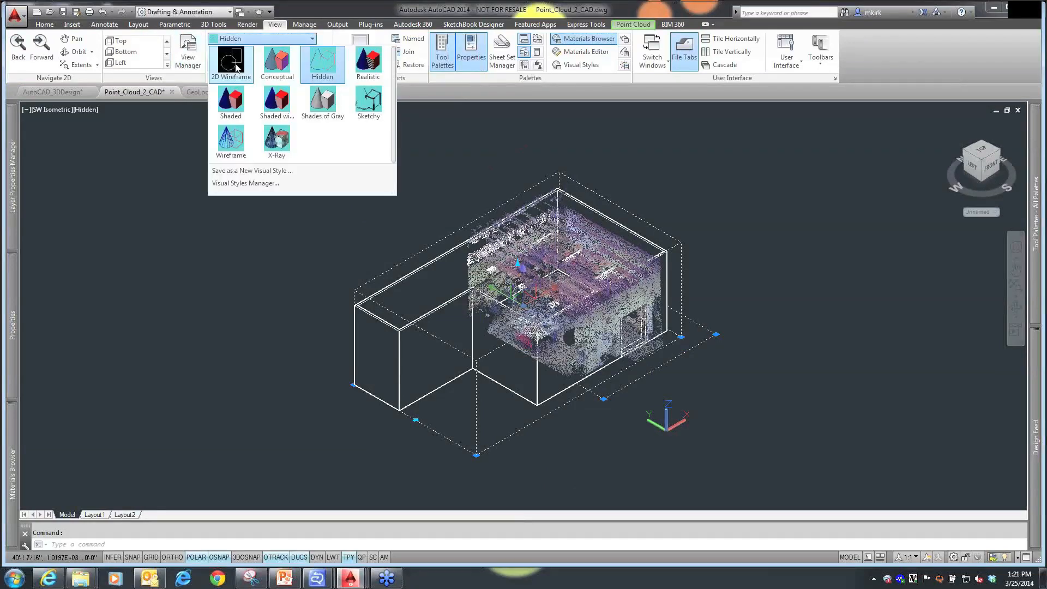
mouse_move(230, 60)
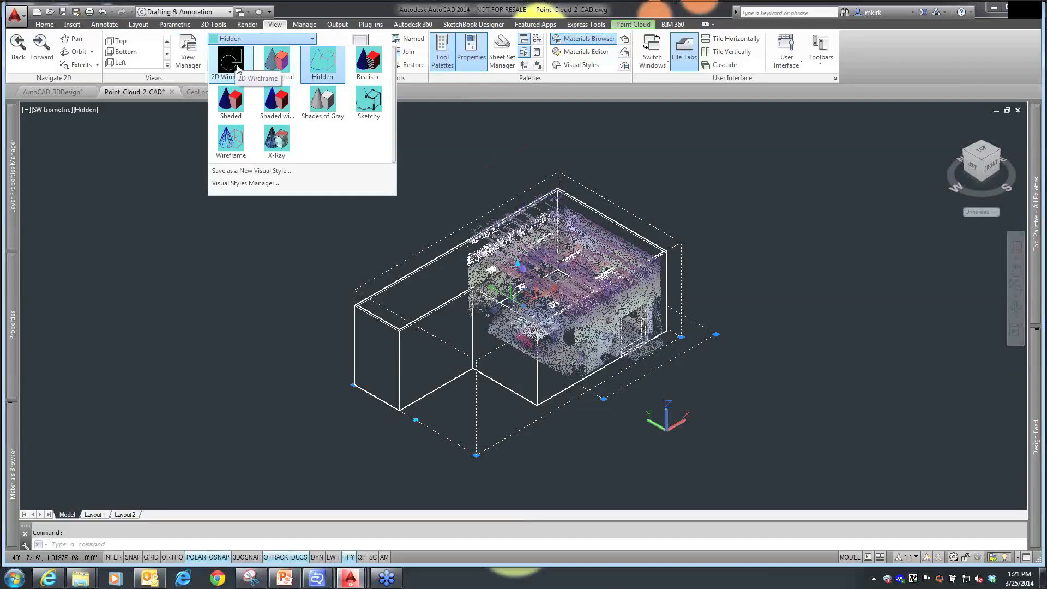
left_click(222, 60)
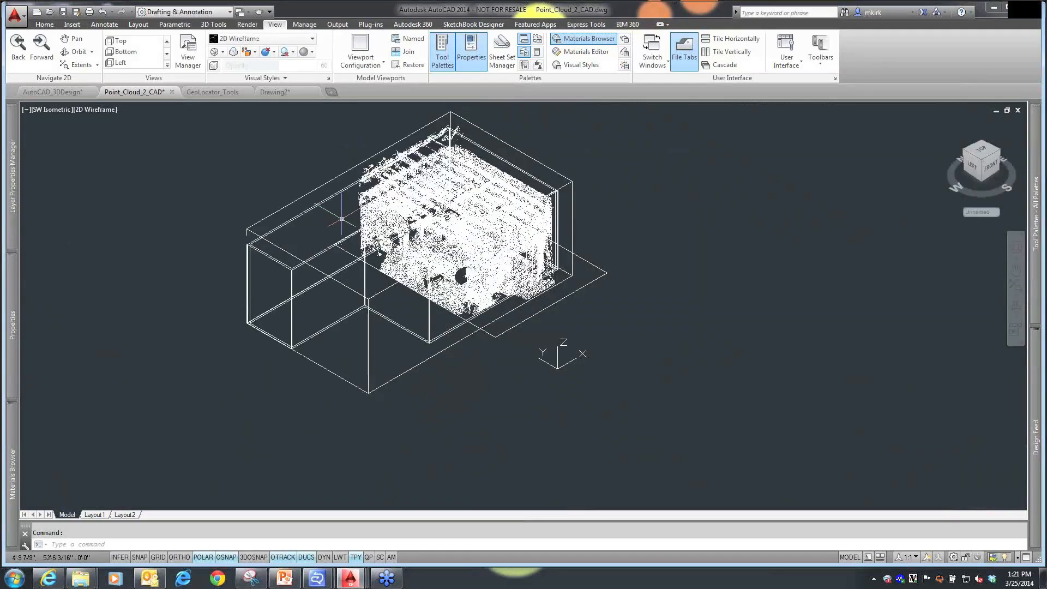
mouse_move(309, 164)
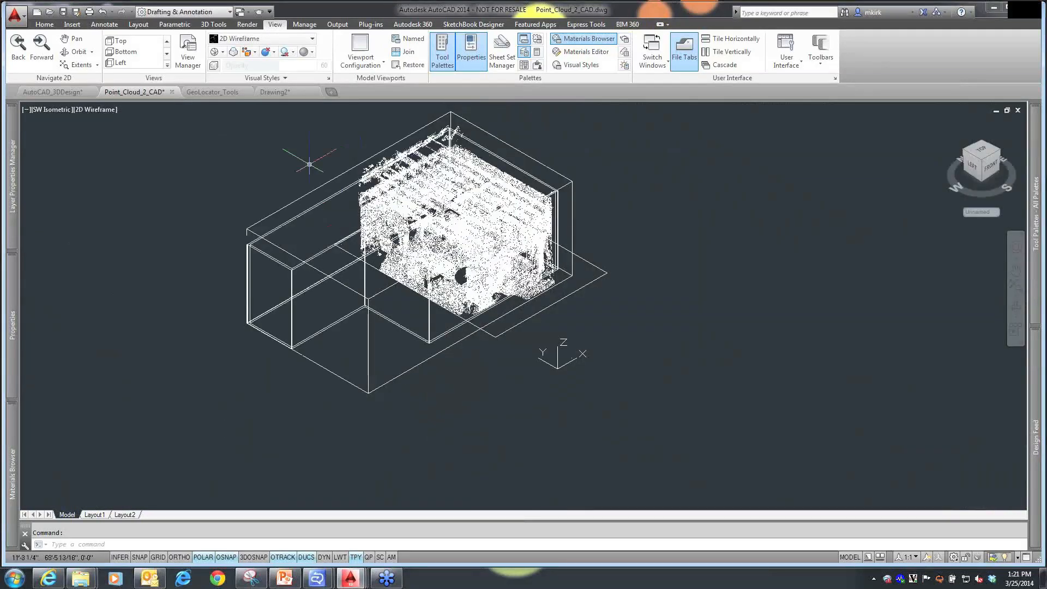
mouse_move(659, 148)
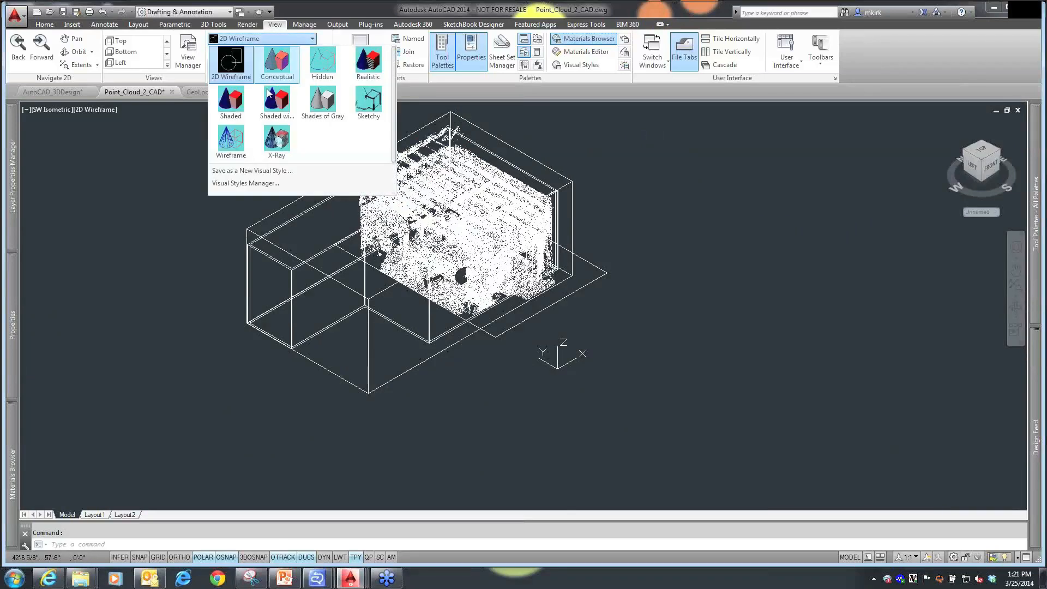
left_click(321, 60)
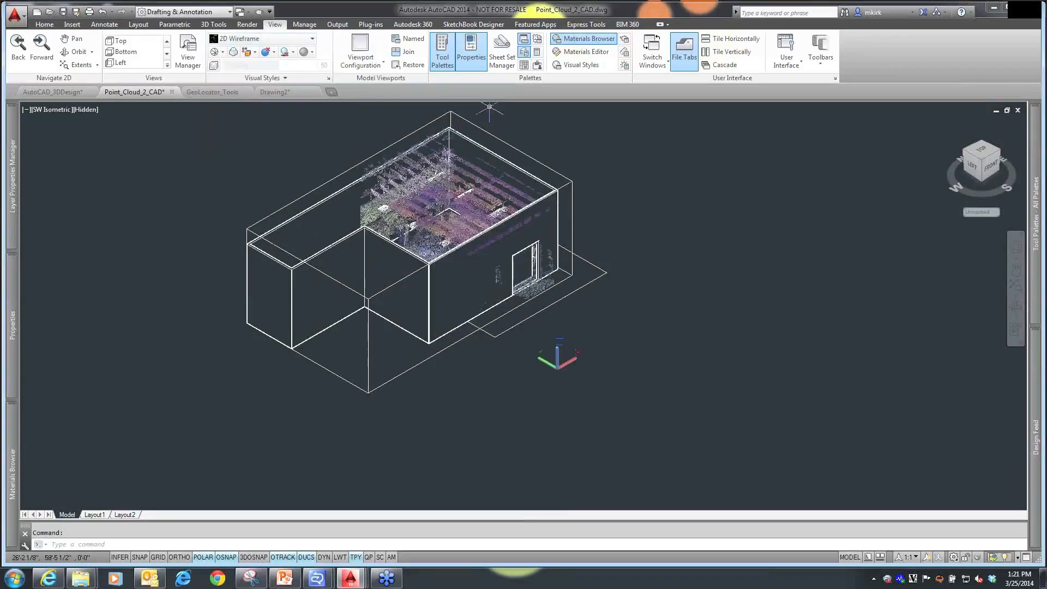